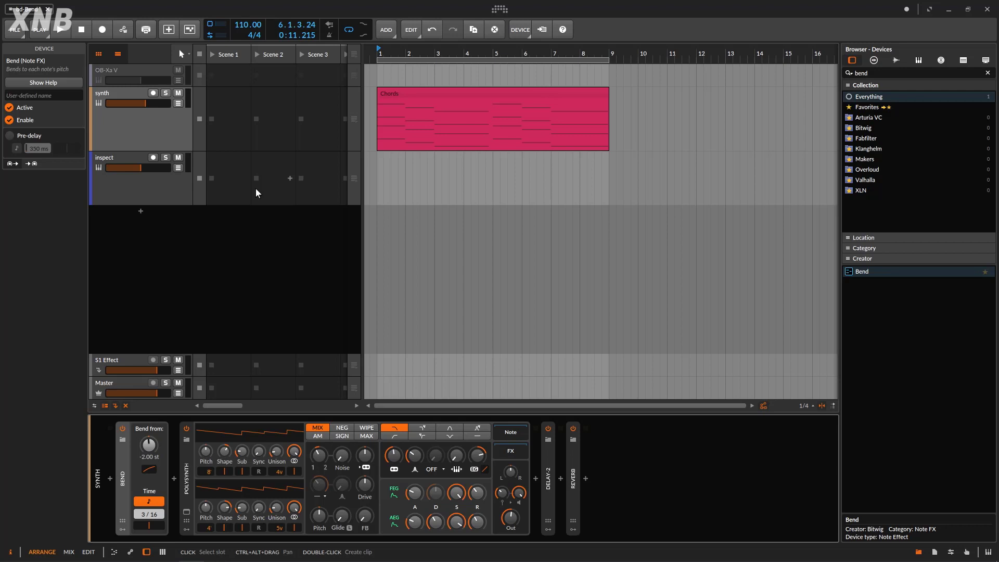
{"action": "mouse_move", "coordinate": [325, 106]}
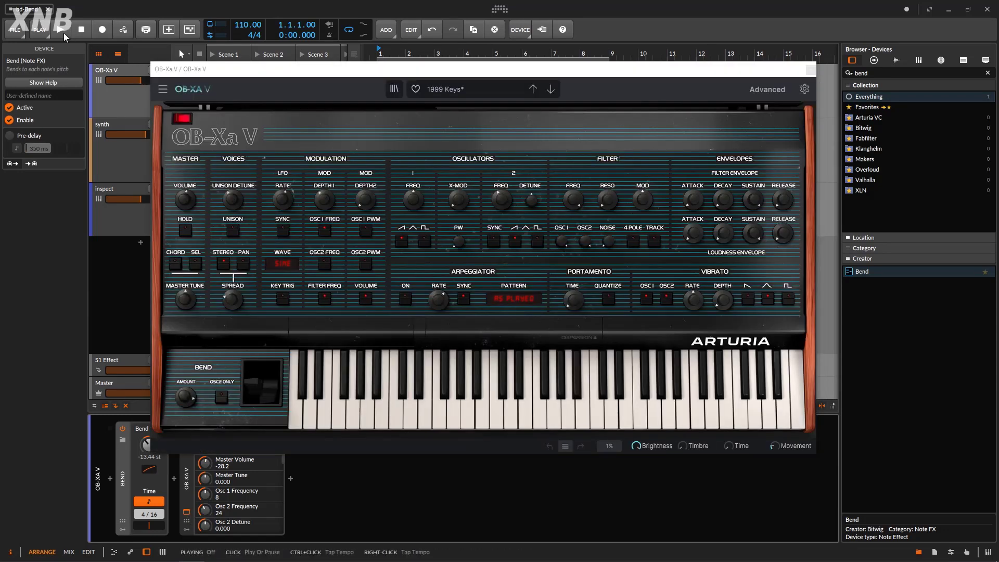
Play the OB-Xa V chords, then deactivate the OB-Xa V track and return to the synth chain
{"action": "left_click", "coordinate": [60, 29]}
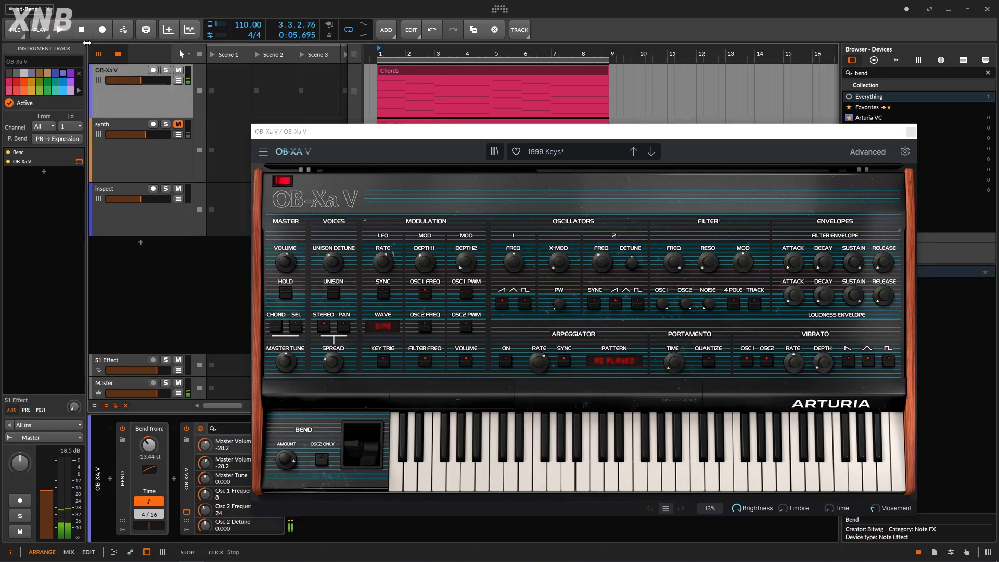
{"action": "right_click", "coordinate": [134, 80]}
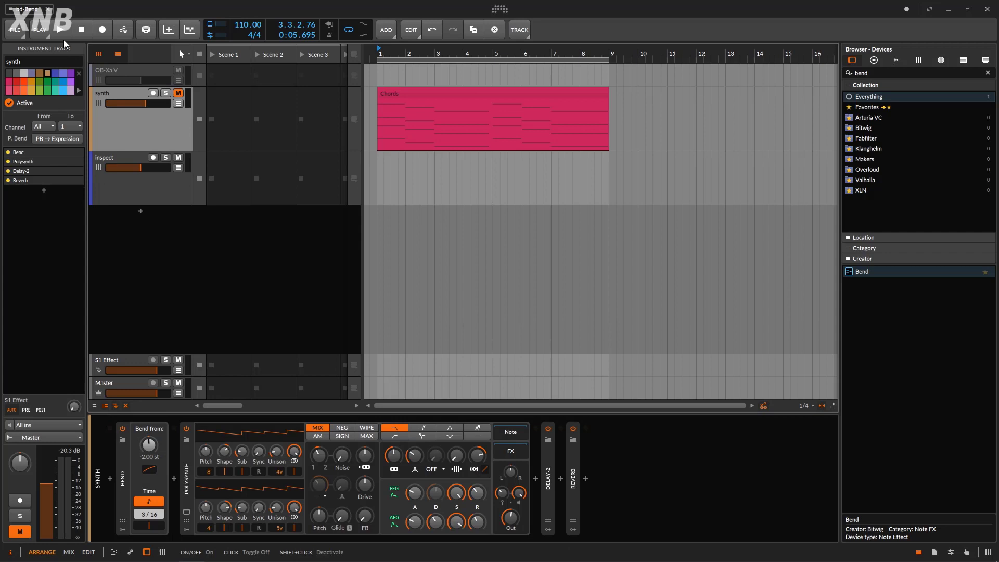
Stop playback and unmute the synth track so the Polysynth chords sound again
{"action": "left_click", "coordinate": [58, 29]}
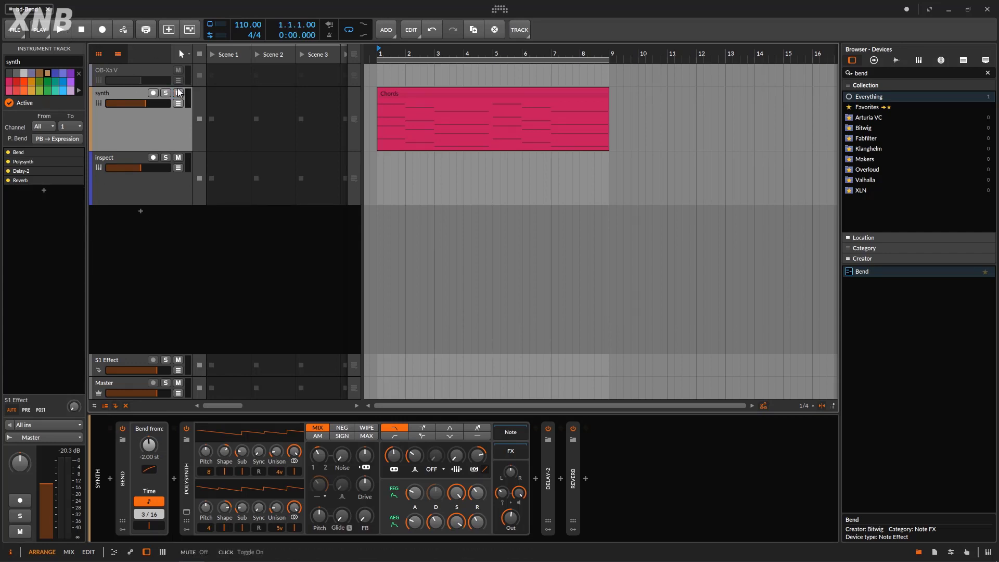
{"action": "left_click", "coordinate": [58, 29]}
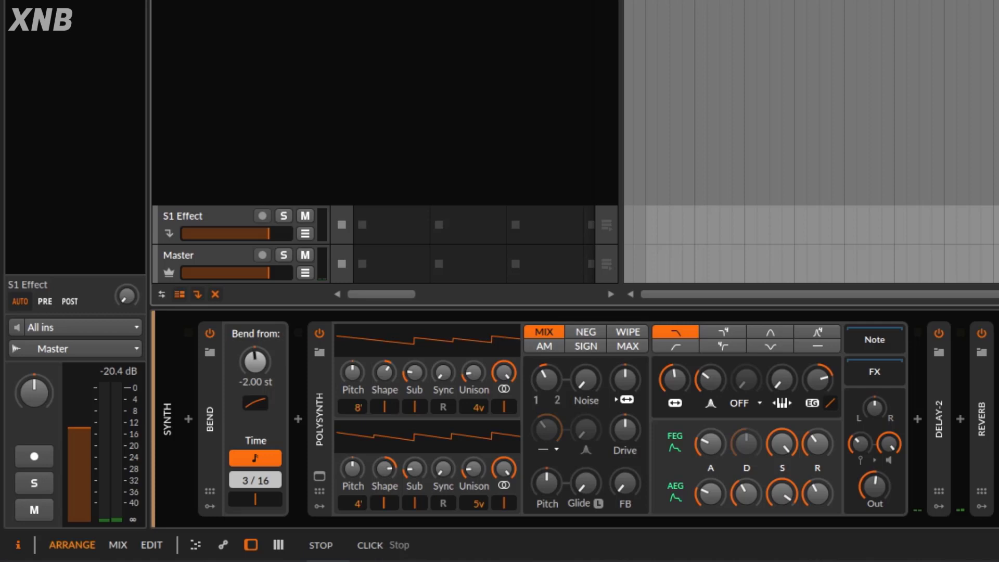
Lower the Bend device's starting pitch to -48.00 st over 3/16
{"action": "left_click_drag", "start_coordinate": [255, 363], "coordinate": [255, 396]}
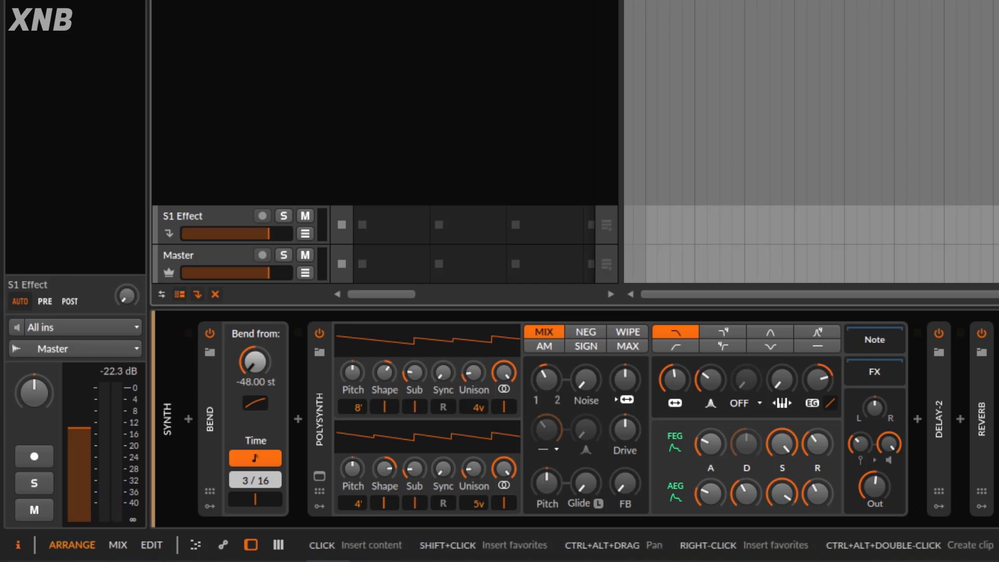
{"action": "mouse_move", "coordinate": [253, 392]}
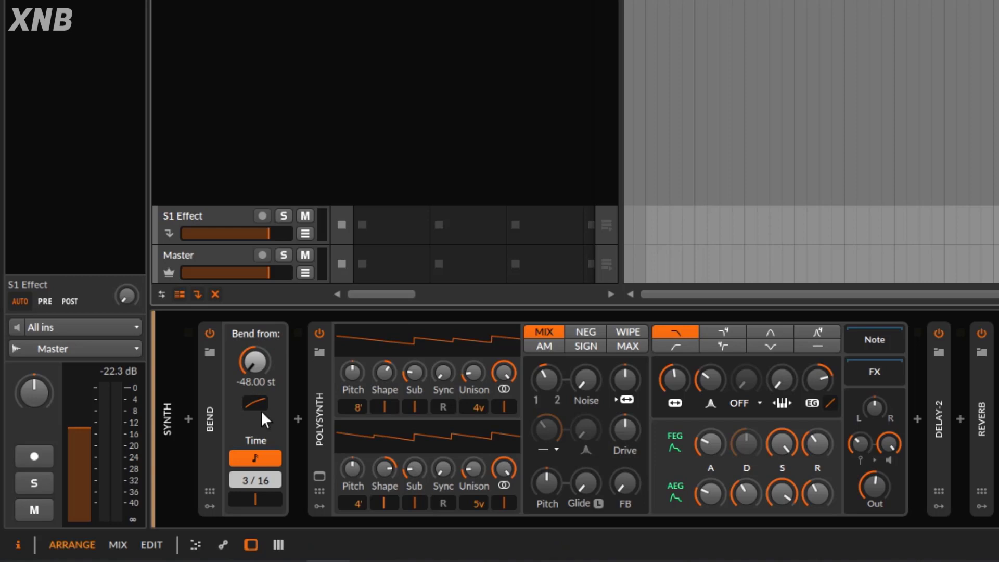
{"action": "mouse_move", "coordinate": [255, 405]}
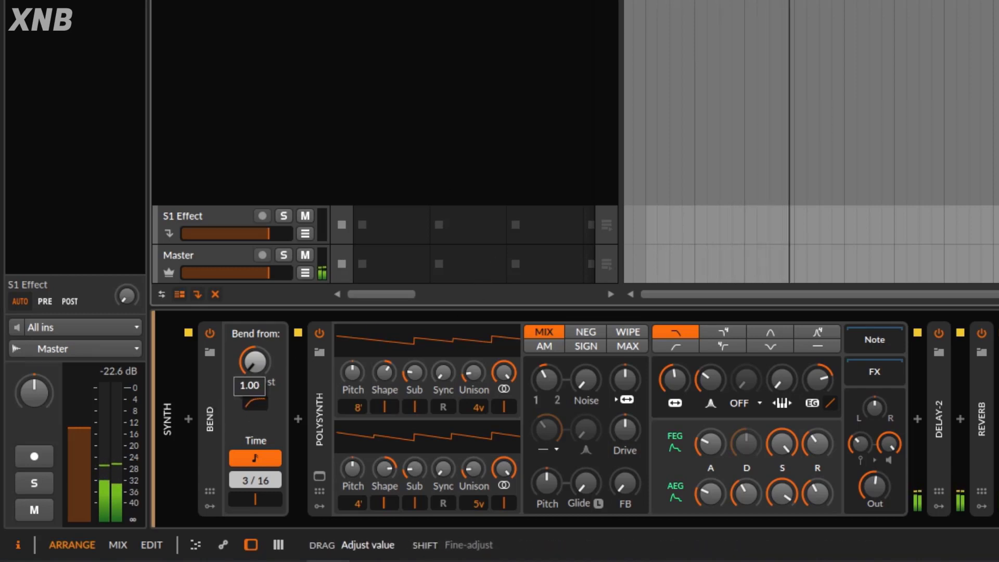
Curve the bend shape, reversing and re-curving the glide
{"action": "left_click_drag", "start_coordinate": [250, 363], "coordinate": [250, 414]}
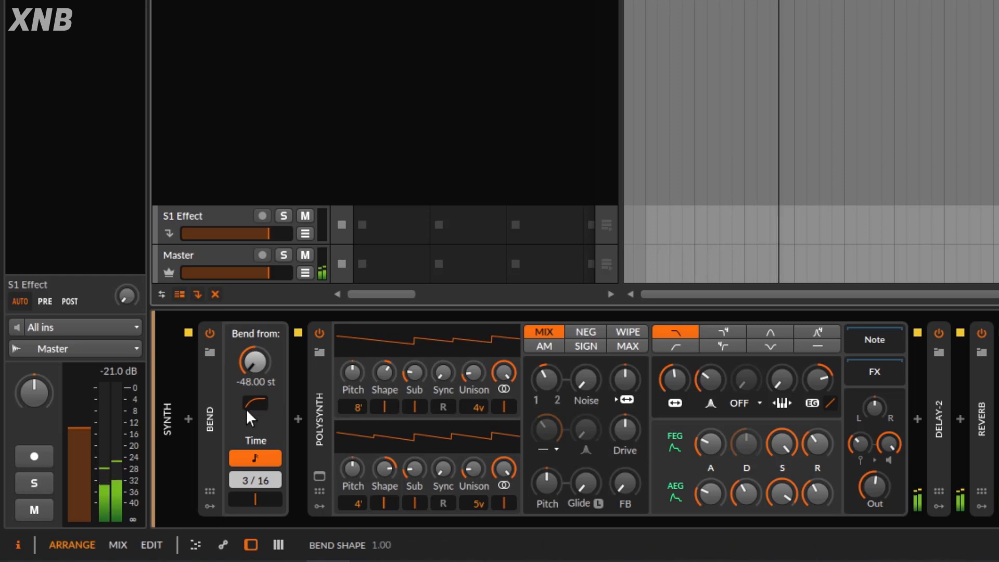
{"action": "left_click_drag", "start_coordinate": [253, 363], "coordinate": [254, 357]}
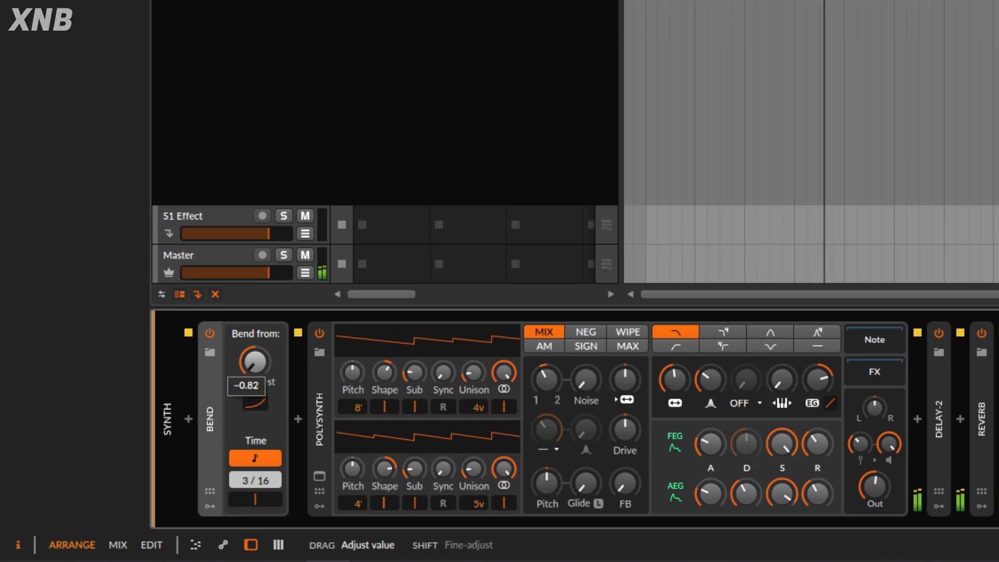
{"action": "left_click_drag", "start_coordinate": [253, 362], "coordinate": [254, 408]}
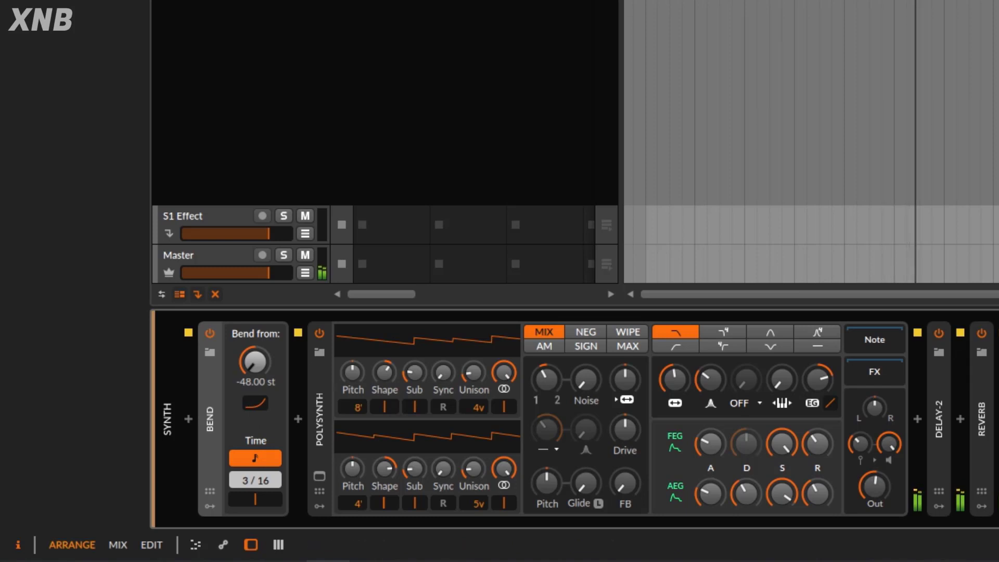
{"action": "mouse_move", "coordinate": [306, 171]}
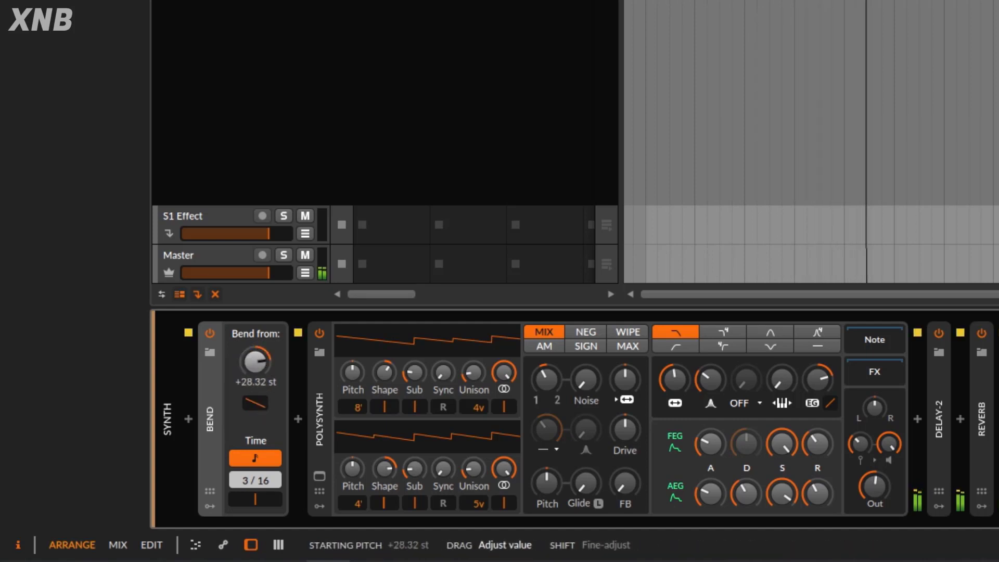
Raise the Bend from value to about +42.72 st so notes fall into pitch
{"action": "left_click_drag", "start_coordinate": [254, 363], "coordinate": [253, 344]}
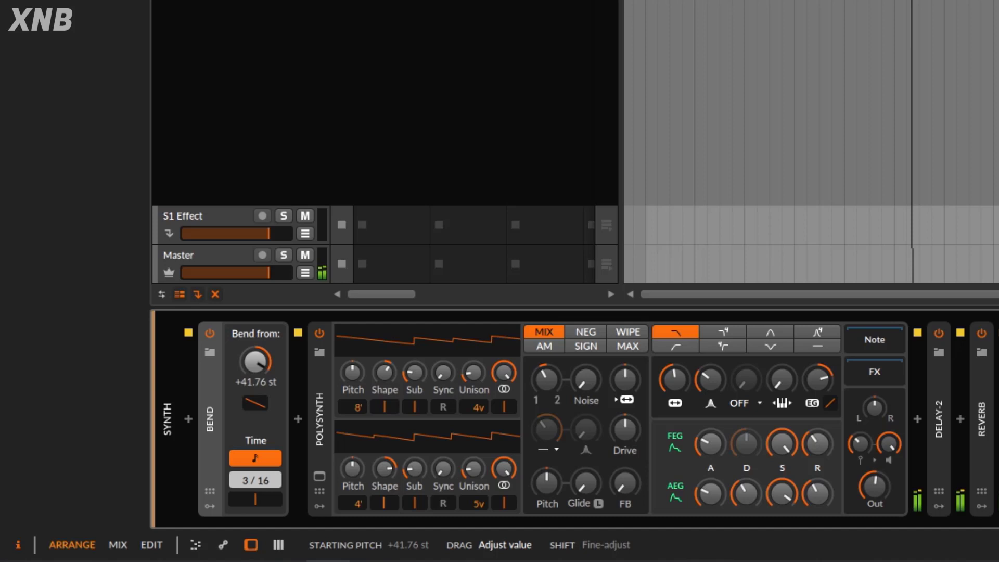
{"action": "left_click_drag", "start_coordinate": [255, 361], "coordinate": [255, 388]}
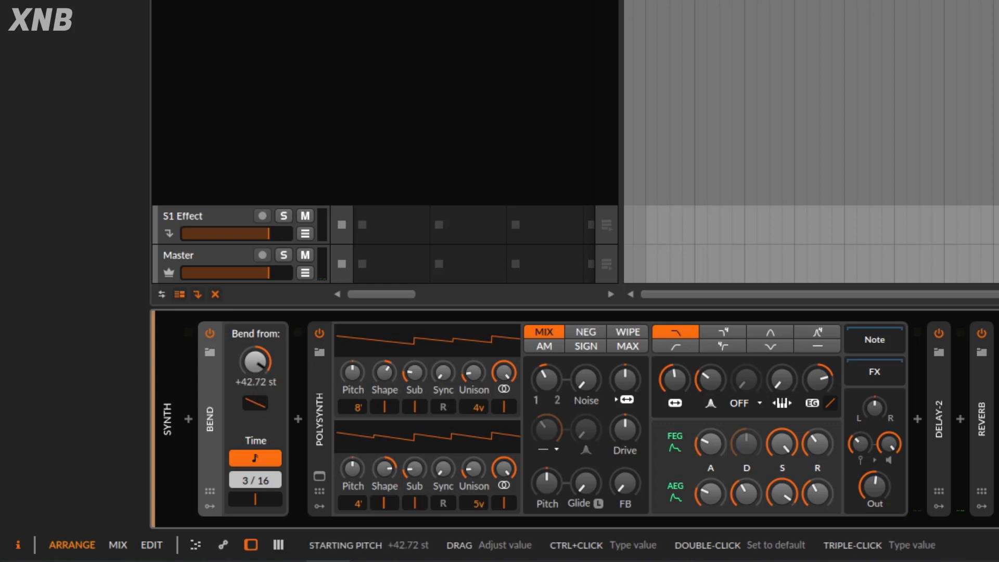
Reset the bend shape to linear and set Bend from back to -48.00 st
{"action": "double_click", "coordinate": [254, 361]}
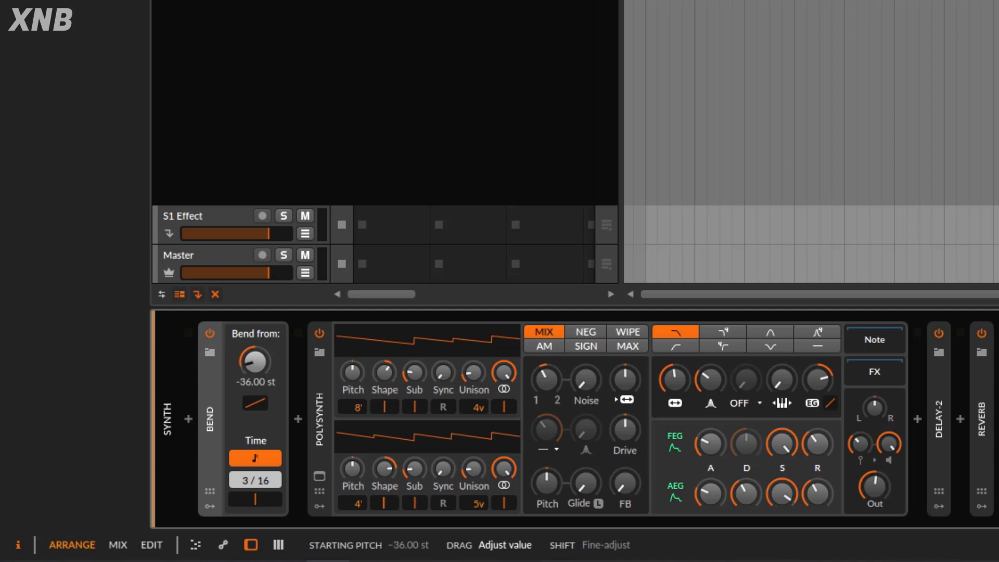
{"action": "left_click_drag", "start_coordinate": [254, 362], "coordinate": [254, 382]}
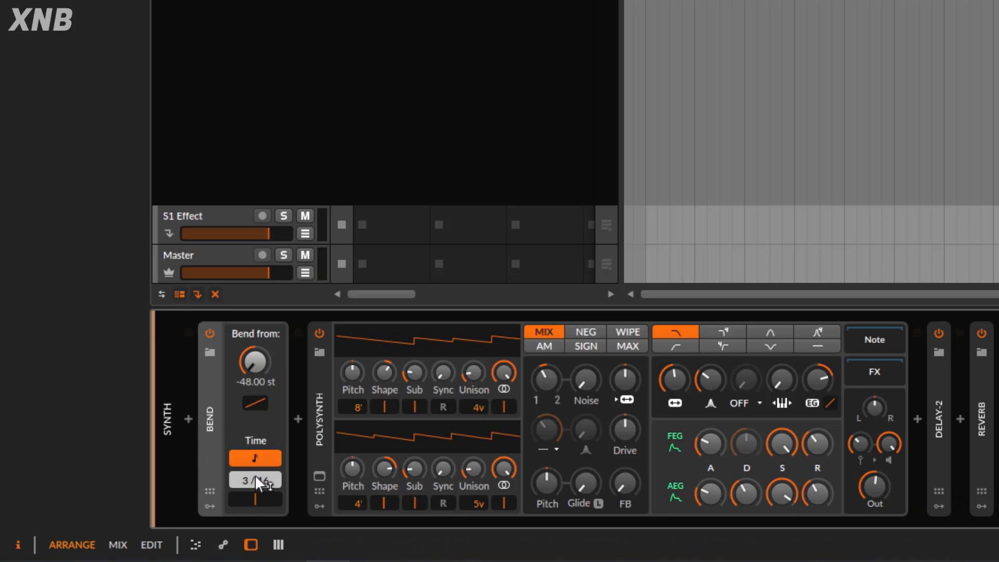
Toggle the Time unit off and on, then lengthen the bend time to 16/16
{"action": "left_click", "coordinate": [254, 457]}
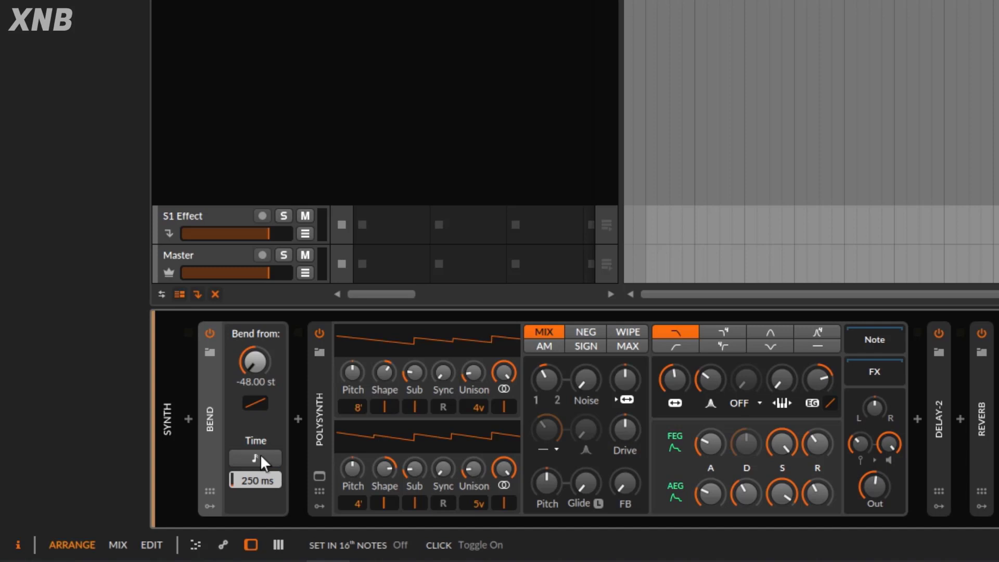
{"action": "left_click", "coordinate": [254, 459]}
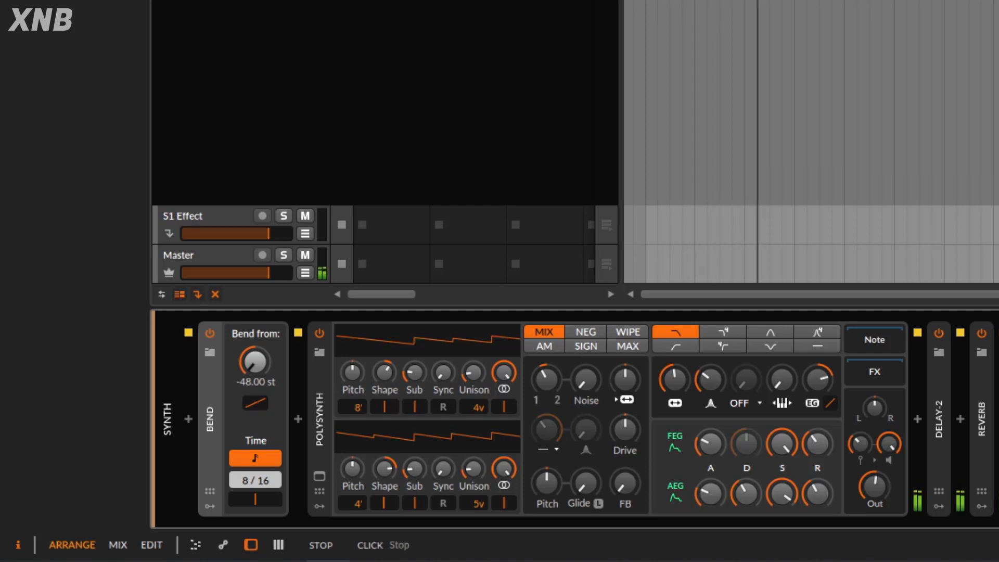
{"action": "left_click_drag", "start_coordinate": [255, 479], "coordinate": [255, 446]}
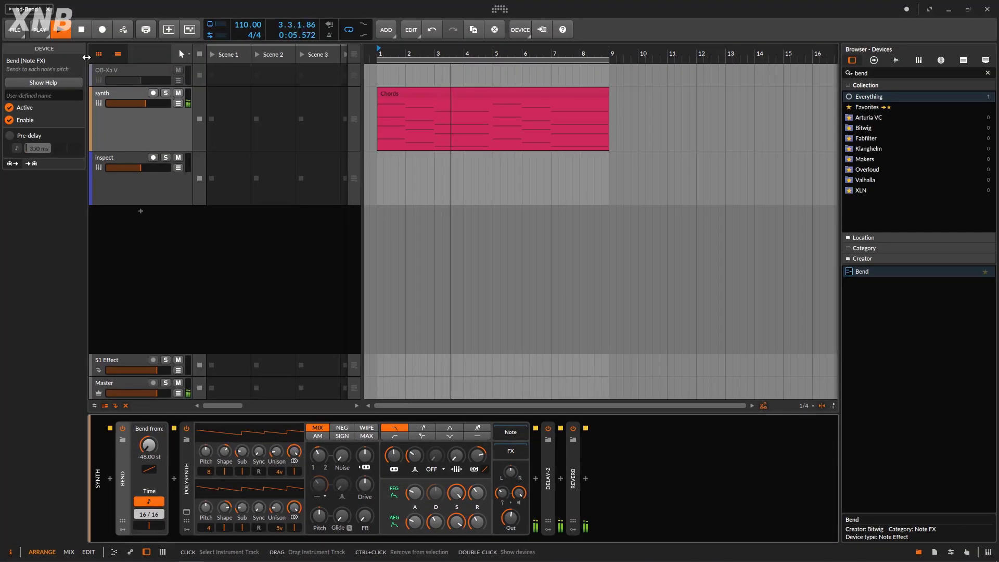
Stop playback and shorten the Bend time to 4/16
{"action": "left_click", "coordinate": [81, 29]}
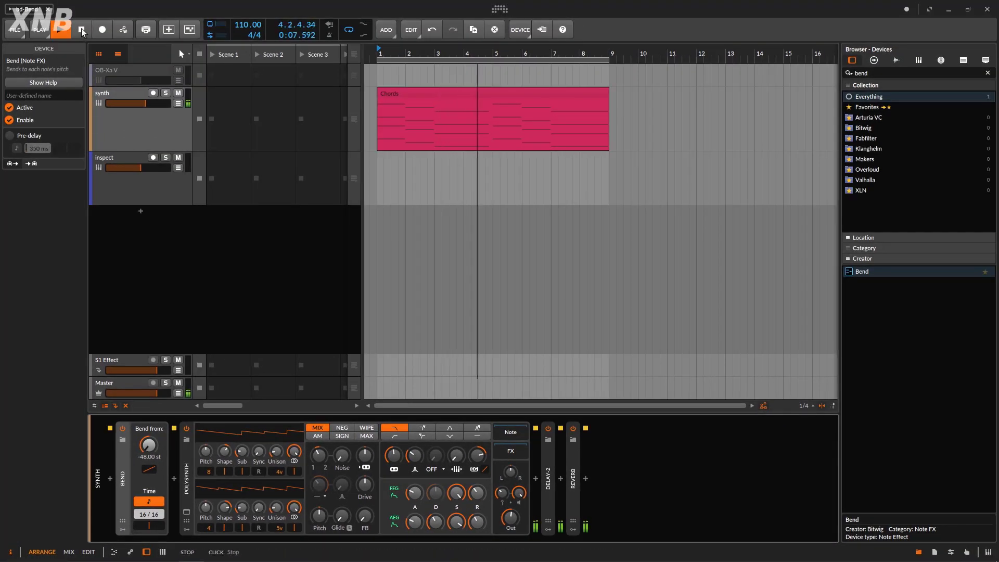
{"action": "left_click", "coordinate": [60, 30]}
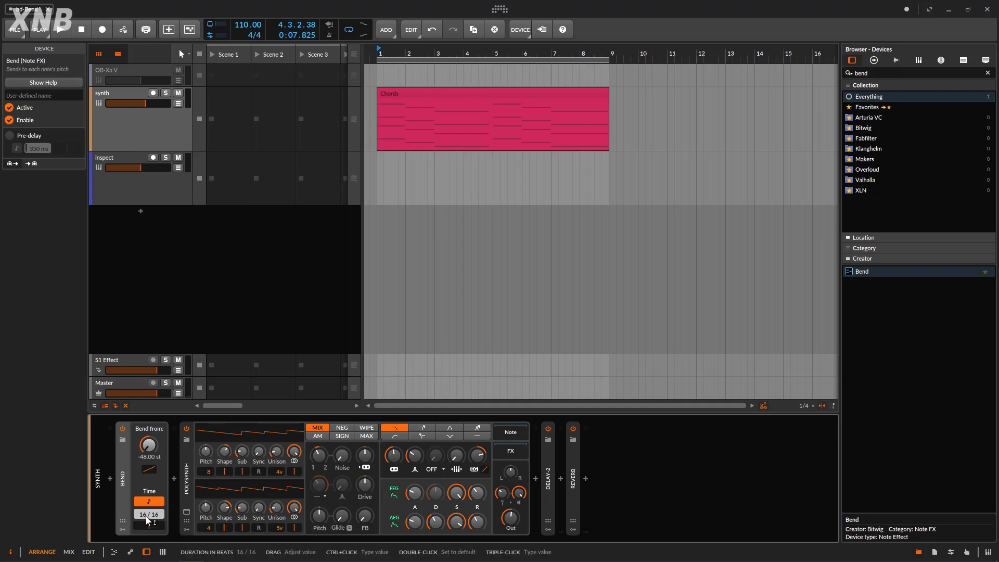
{"action": "left_click_drag", "start_coordinate": [149, 521], "coordinate": [149, 528]}
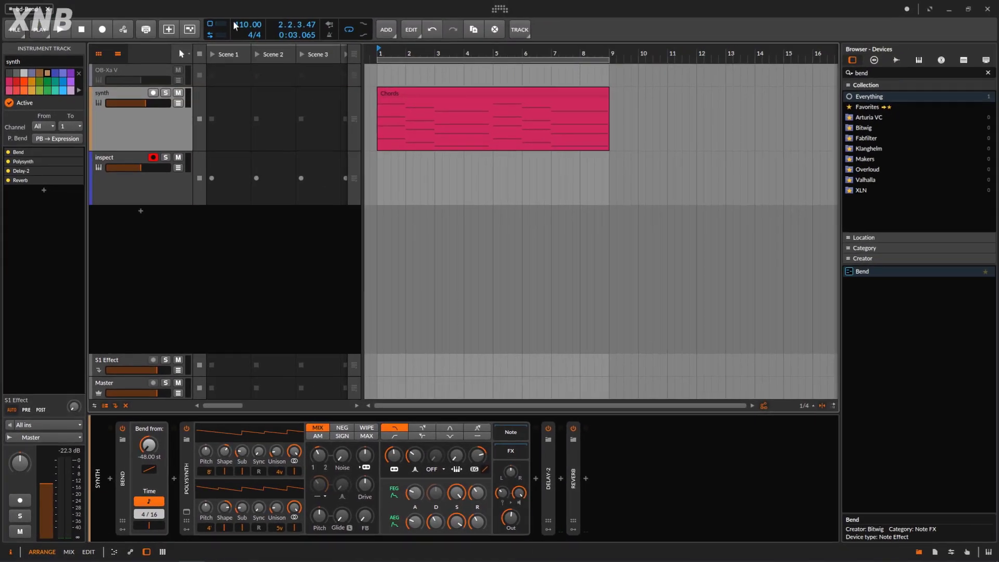
Record the bent Chords output onto the inspect track, then stop recording
{"action": "left_click", "coordinate": [101, 29]}
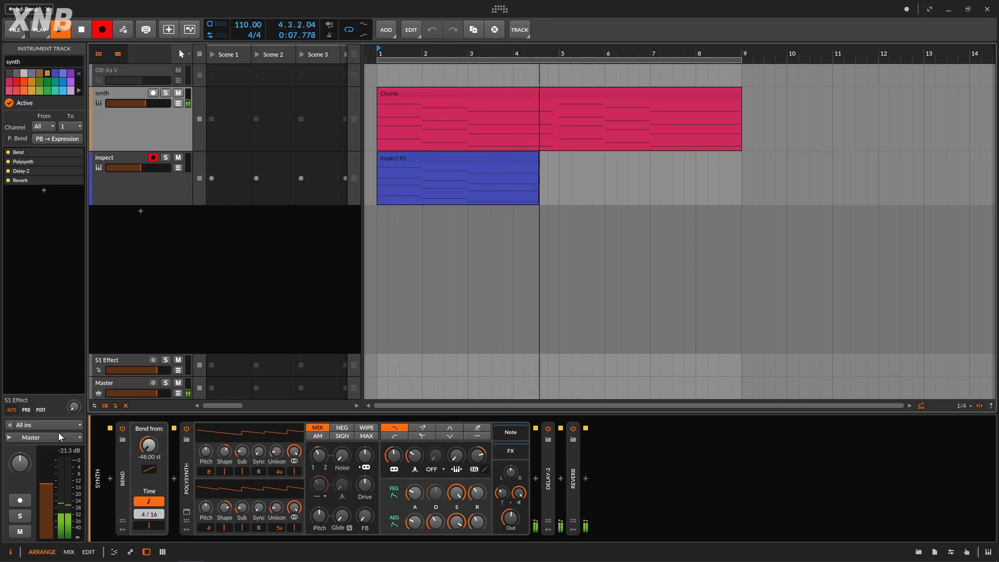
{"action": "left_click", "coordinate": [59, 29]}
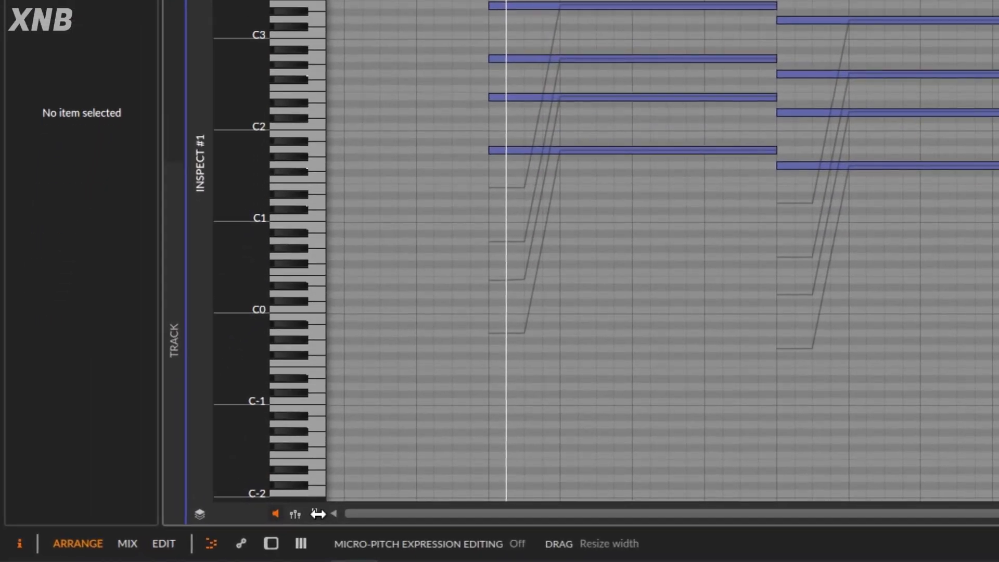
{"action": "mouse_move", "coordinate": [316, 514]}
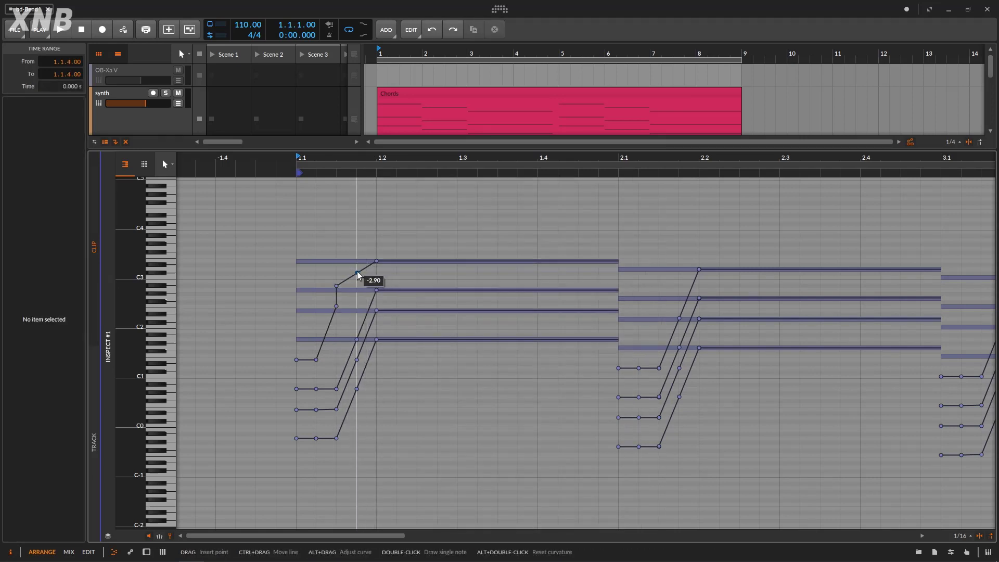
Drag the top note's micro-pitch point to -5 semitones and play from the second bar
{"action": "left_click_drag", "start_coordinate": [357, 271], "coordinate": [365, 282]}
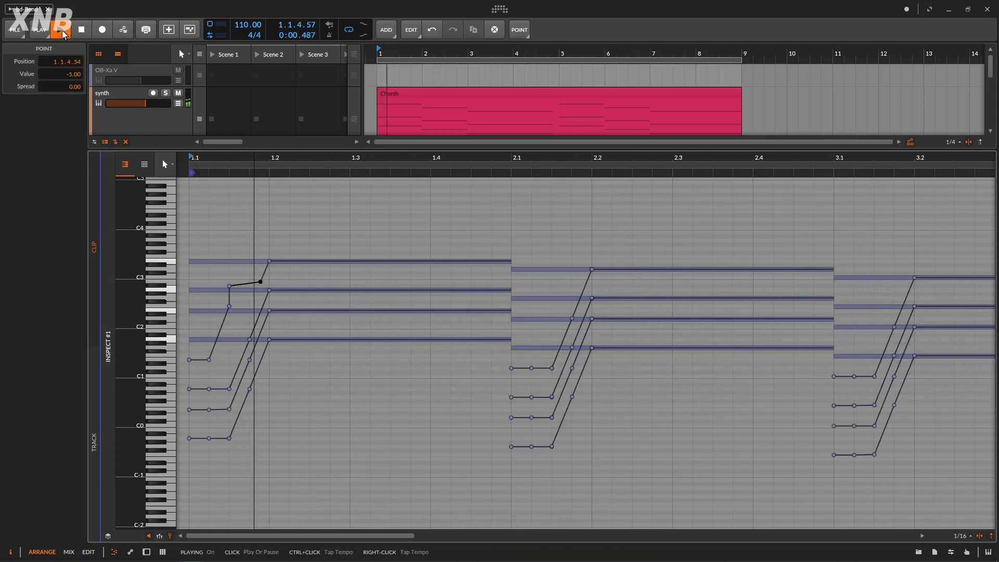
{"action": "left_click", "coordinate": [59, 30]}
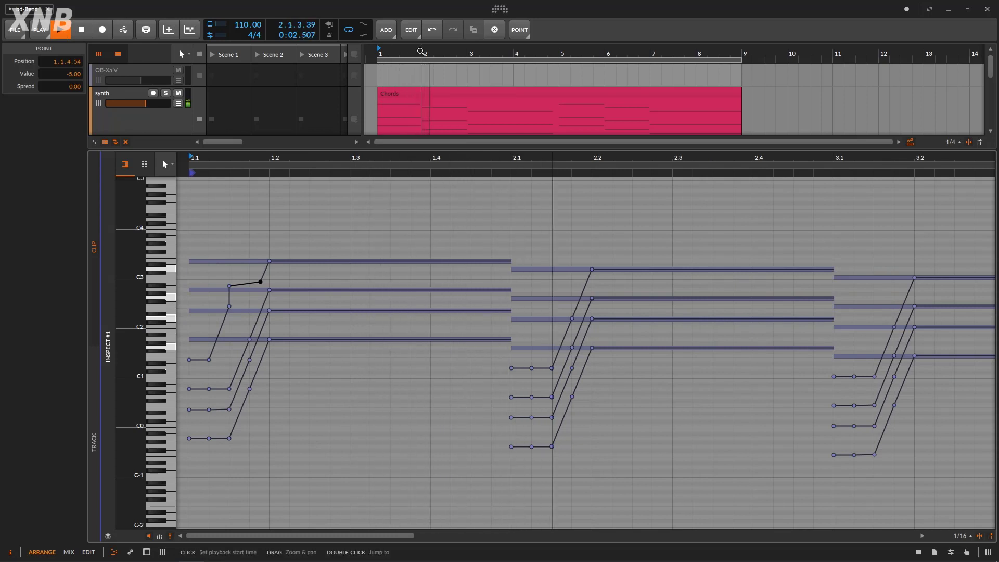
{"action": "left_click", "coordinate": [58, 29]}
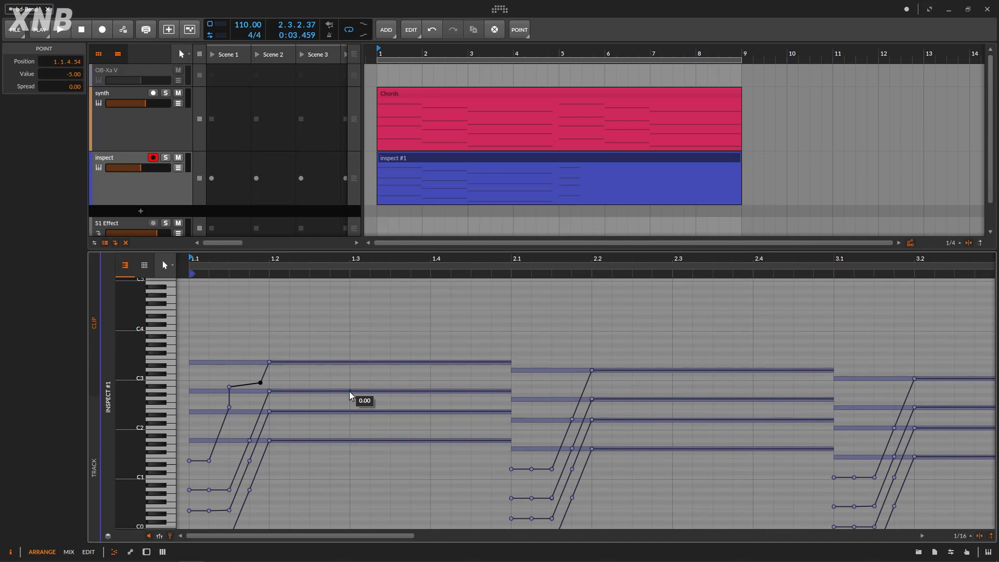
Scroll the recorded note bends, then set the Bend Time offset to -0.70%
{"action": "scroll", "scroll_direction": "down", "scroll_amount": 3}
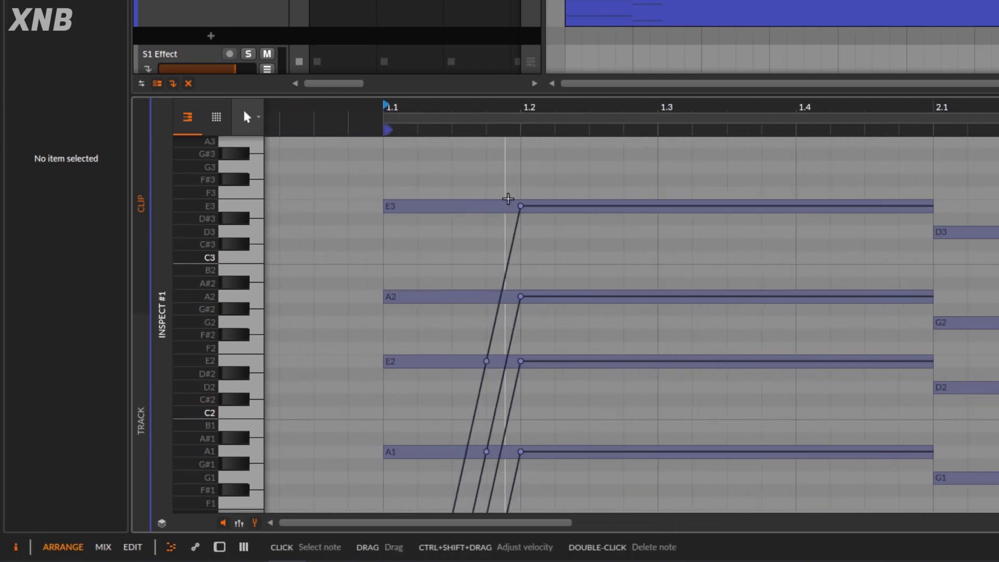
{"action": "scroll", "scroll_direction": "down", "scroll_amount": 3}
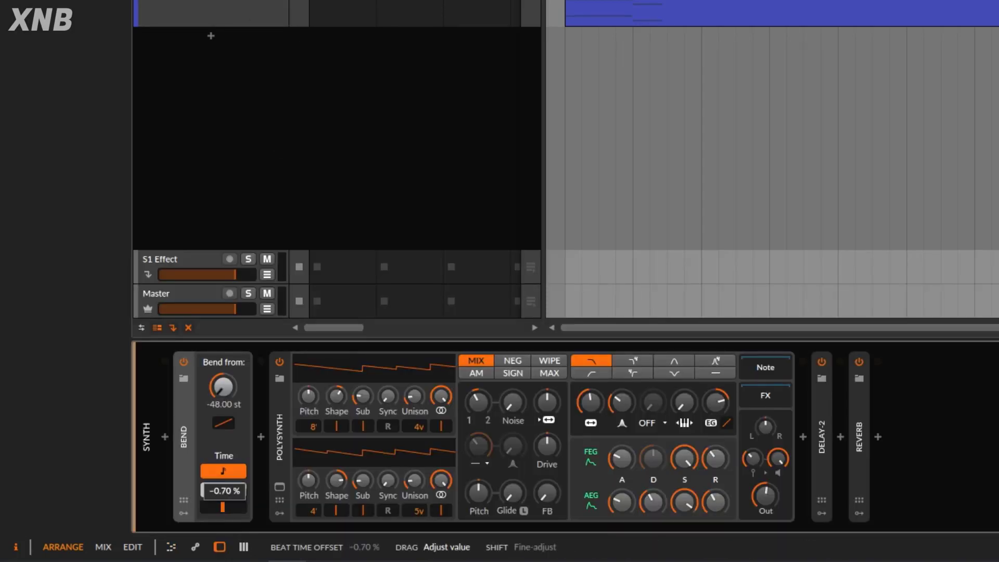
Drag the Bend beat time offset to try different values
{"action": "left_click_drag", "start_coordinate": [223, 507], "coordinate": [223, 490]}
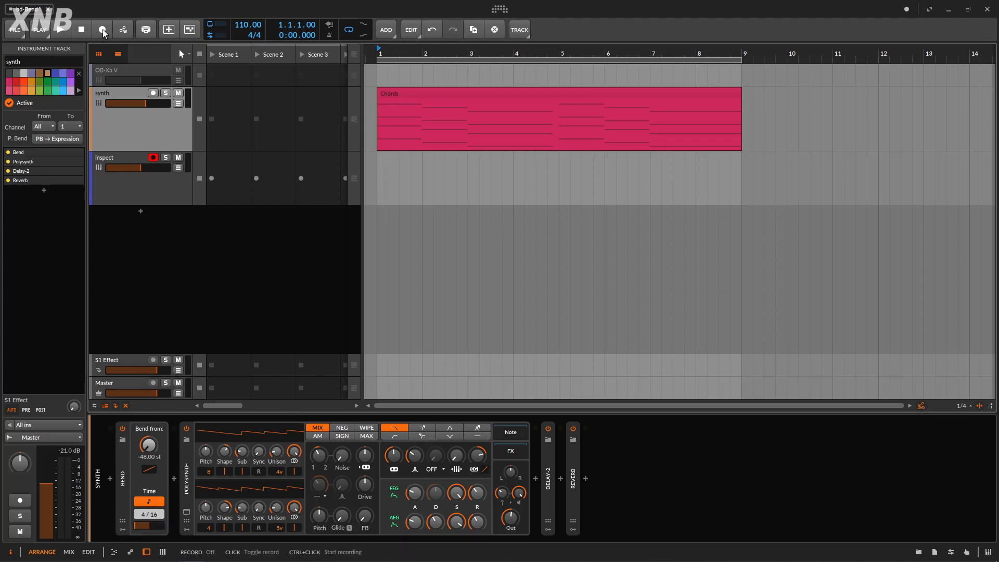
{"action": "left_click", "coordinate": [102, 29]}
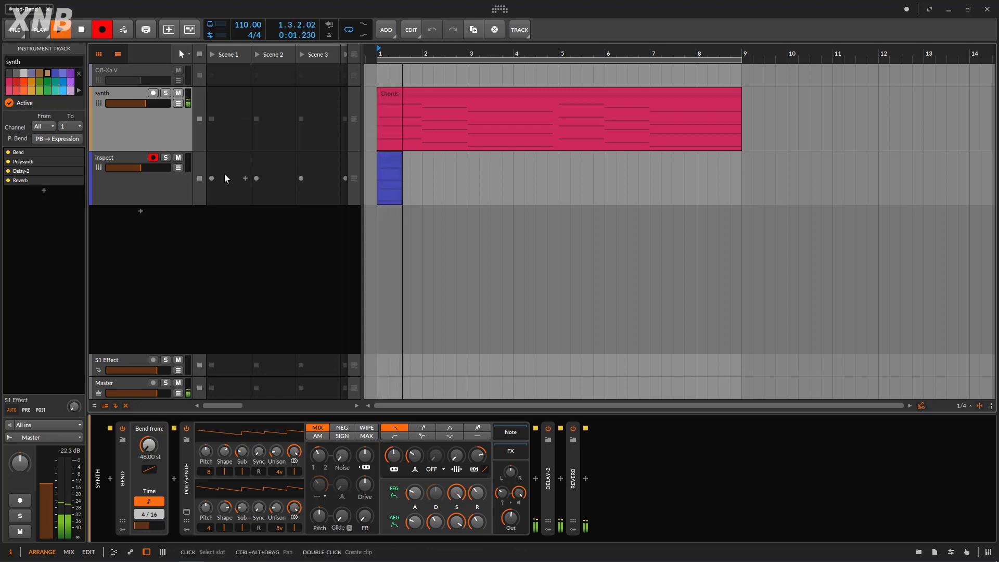
{"action": "left_click", "coordinate": [101, 29]}
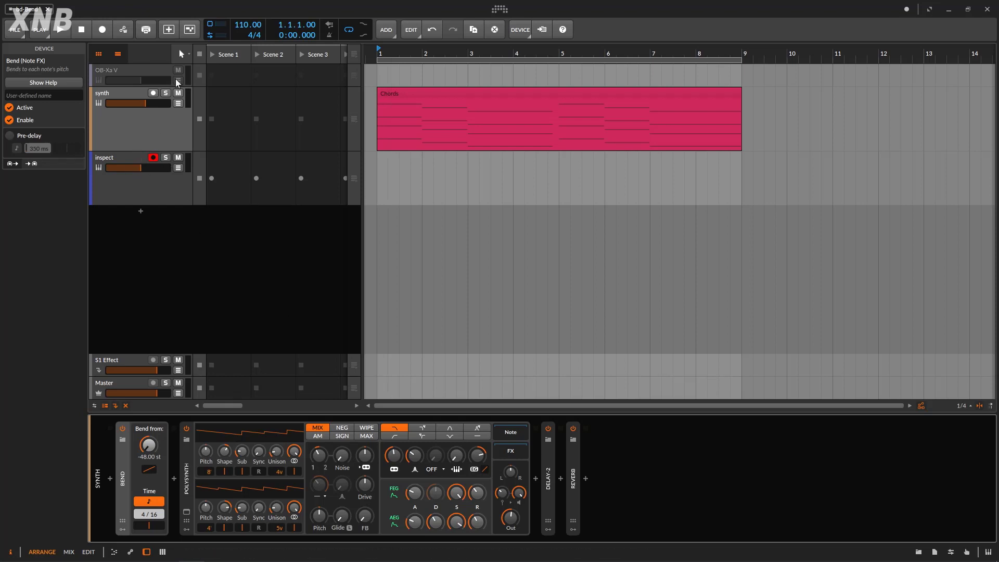
{"action": "mouse_move", "coordinate": [310, 109]}
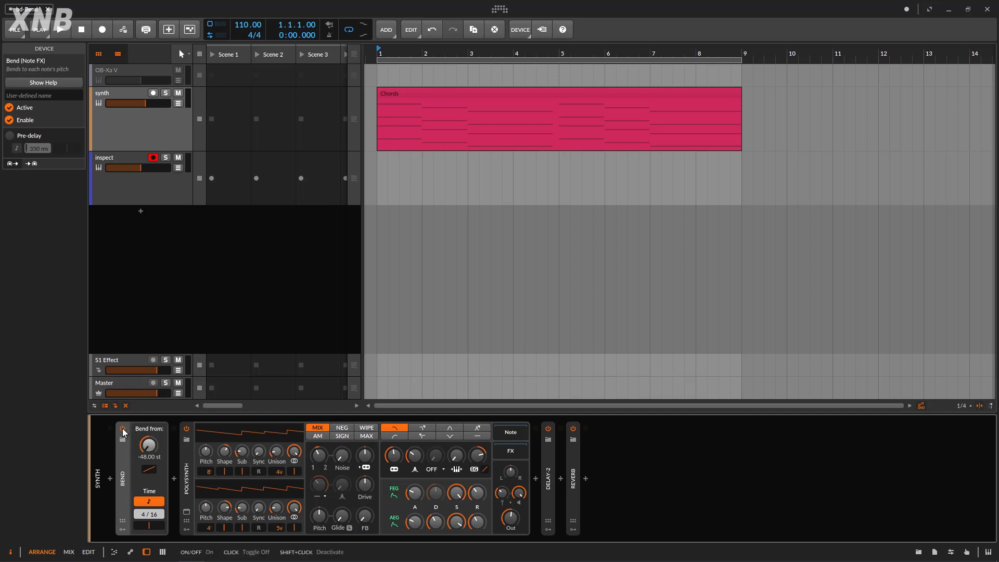
Bypass Bend to compare, vary its starting pitch, and settle back at -48 st
{"action": "left_click", "coordinate": [58, 29]}
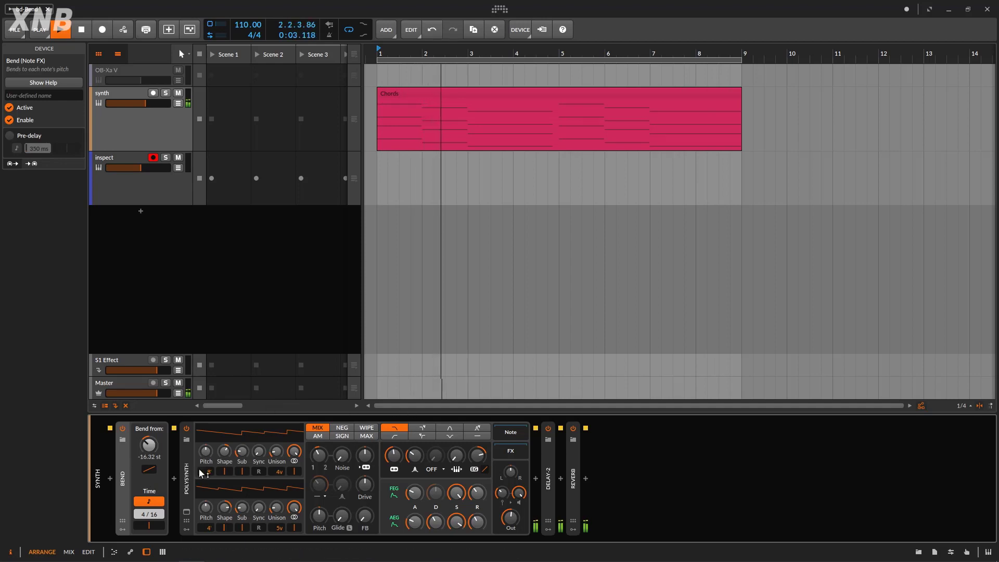
{"action": "left_click_drag", "start_coordinate": [148, 444], "coordinate": [147, 432]}
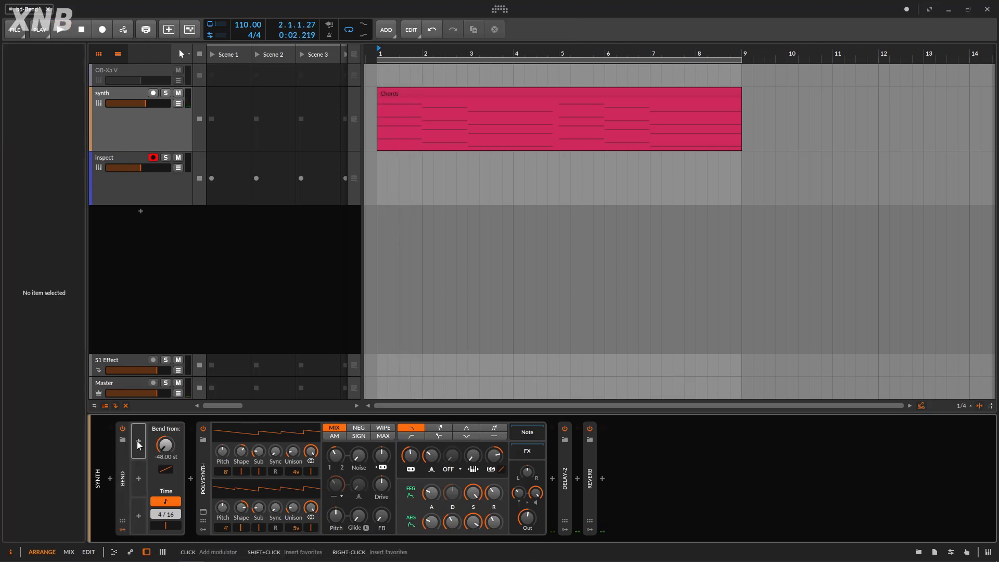
Add a Beat LFO modulator to the Bend device from its modulator slot
{"action": "left_click", "coordinate": [137, 442]}
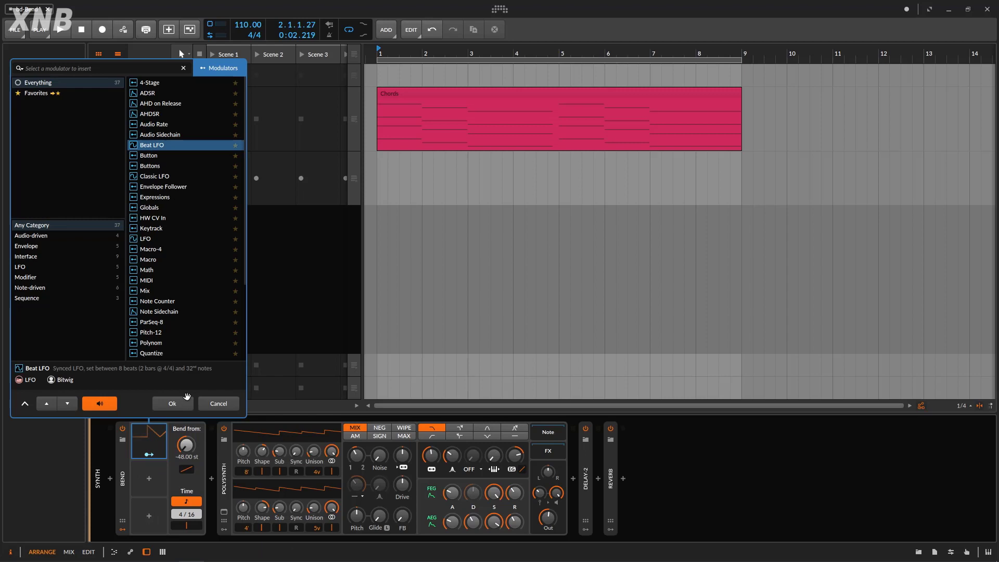
{"action": "left_click", "coordinate": [171, 403]}
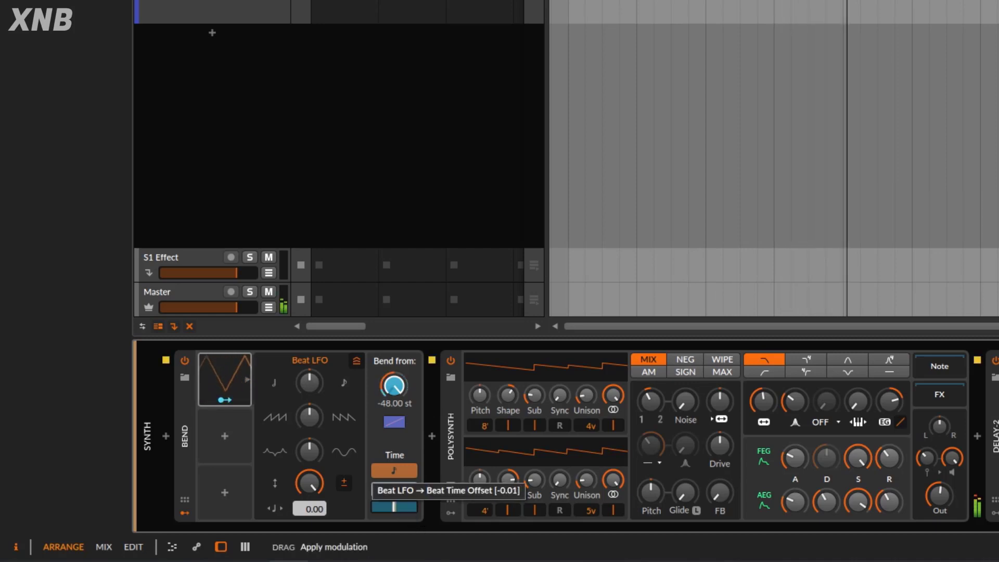
Route the Beat LFO to the Bend's time offset with a small modulation amount
{"action": "left_click_drag", "start_coordinate": [393, 387], "coordinate": [396, 379]}
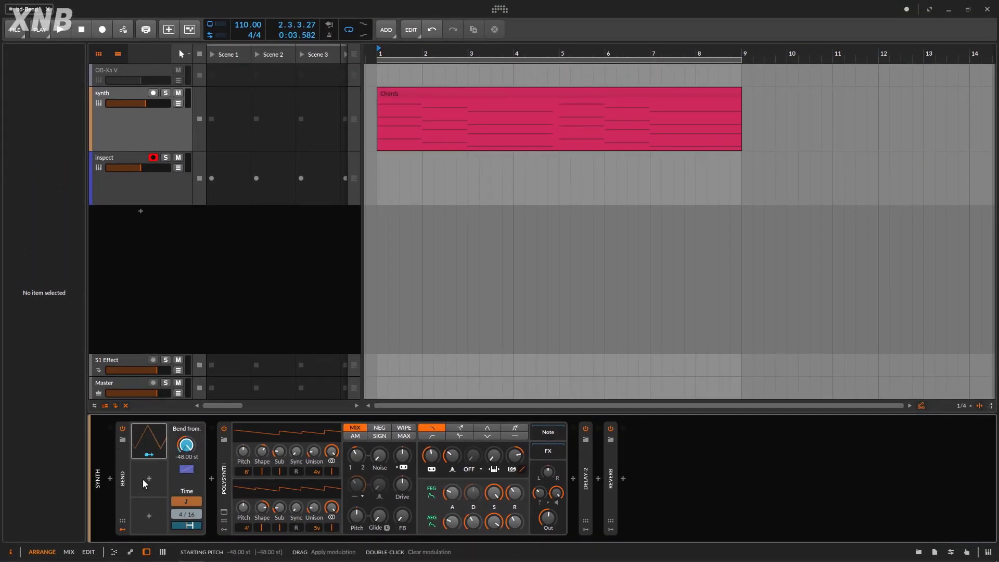
Toggle the OB-Xa V track active again via its header menu
{"action": "right_click", "coordinate": [134, 70]}
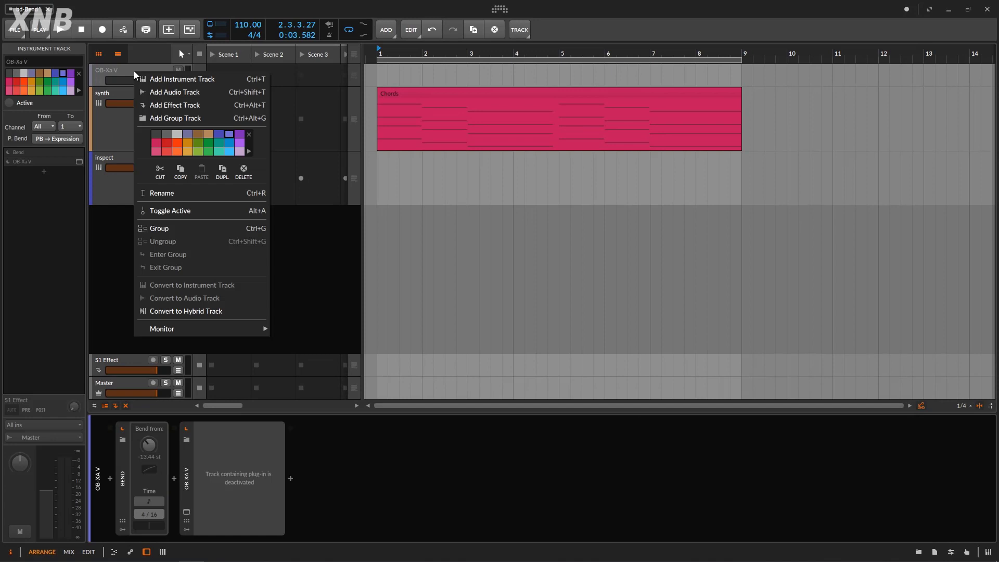
{"action": "left_click", "coordinate": [170, 210]}
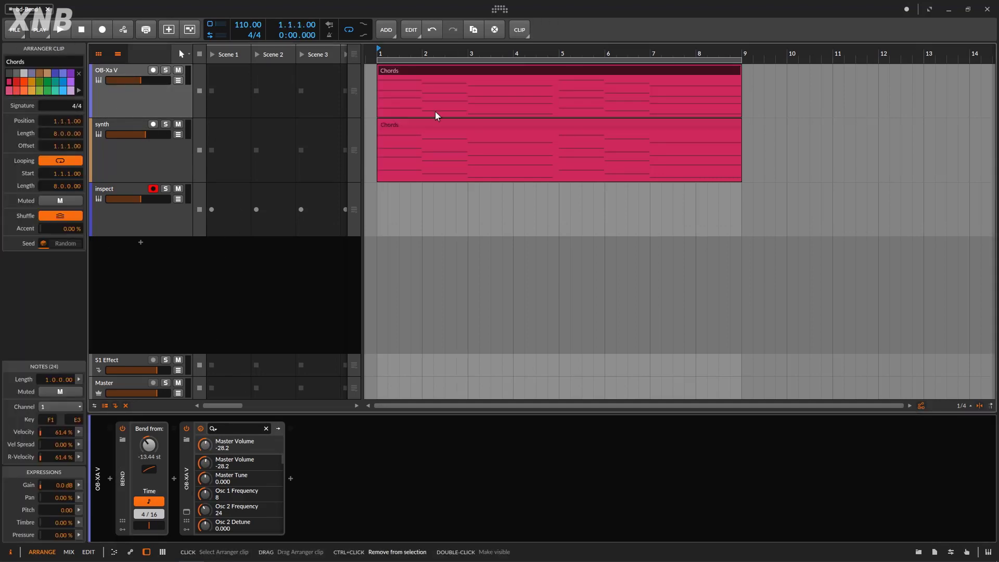
Mute the synth, audition OB-Xa V with bends from +43.20 st, then refocus the synth's Bend
{"action": "left_click", "coordinate": [58, 29]}
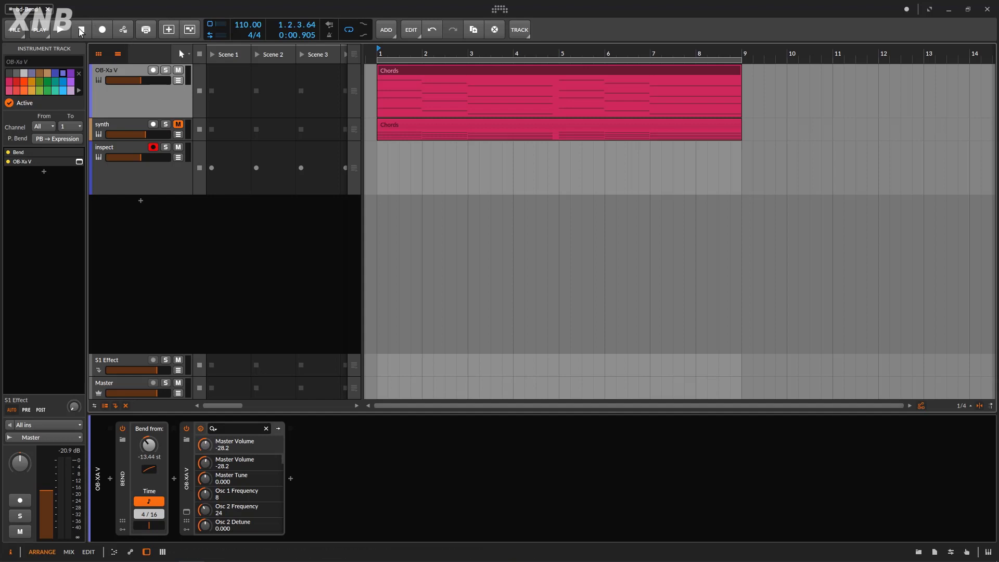
{"action": "left_click", "coordinate": [60, 29]}
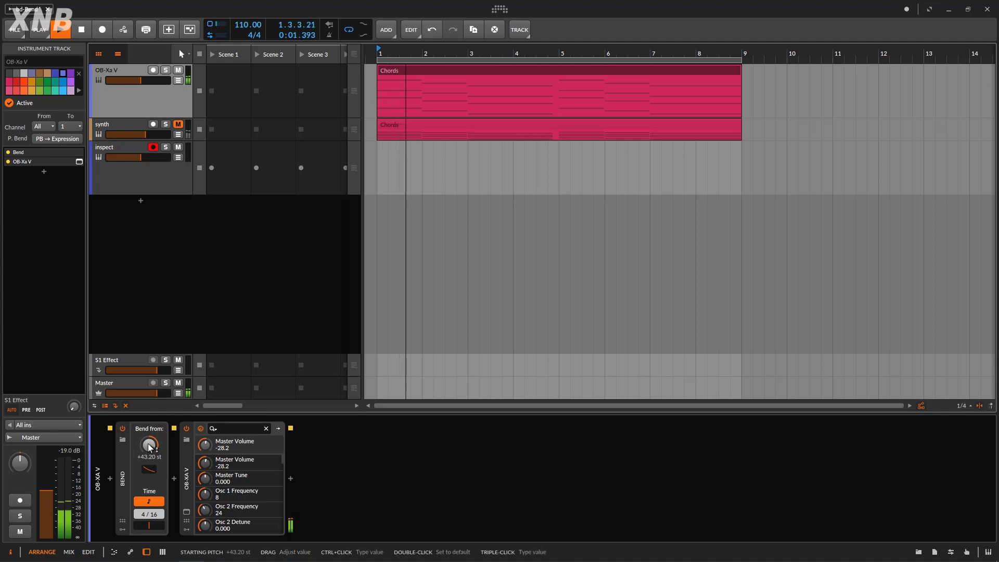
{"action": "left_click_drag", "start_coordinate": [149, 444], "coordinate": [149, 433]}
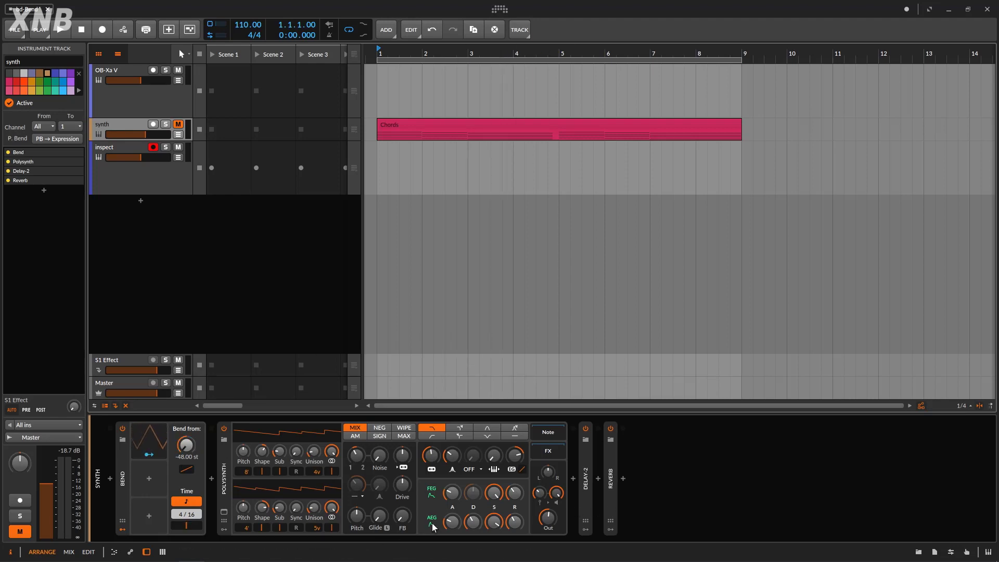
{"action": "left_click", "coordinate": [123, 478]}
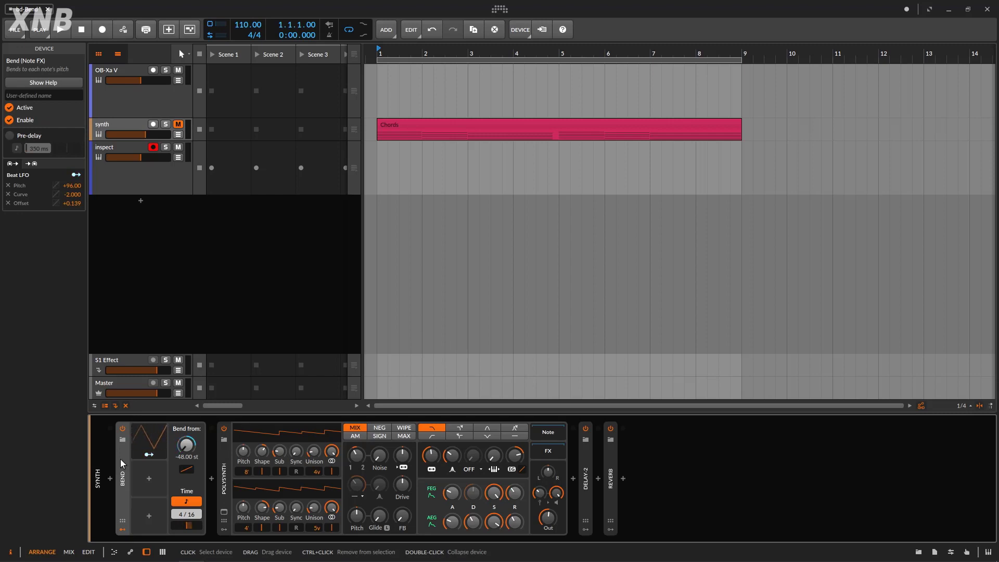